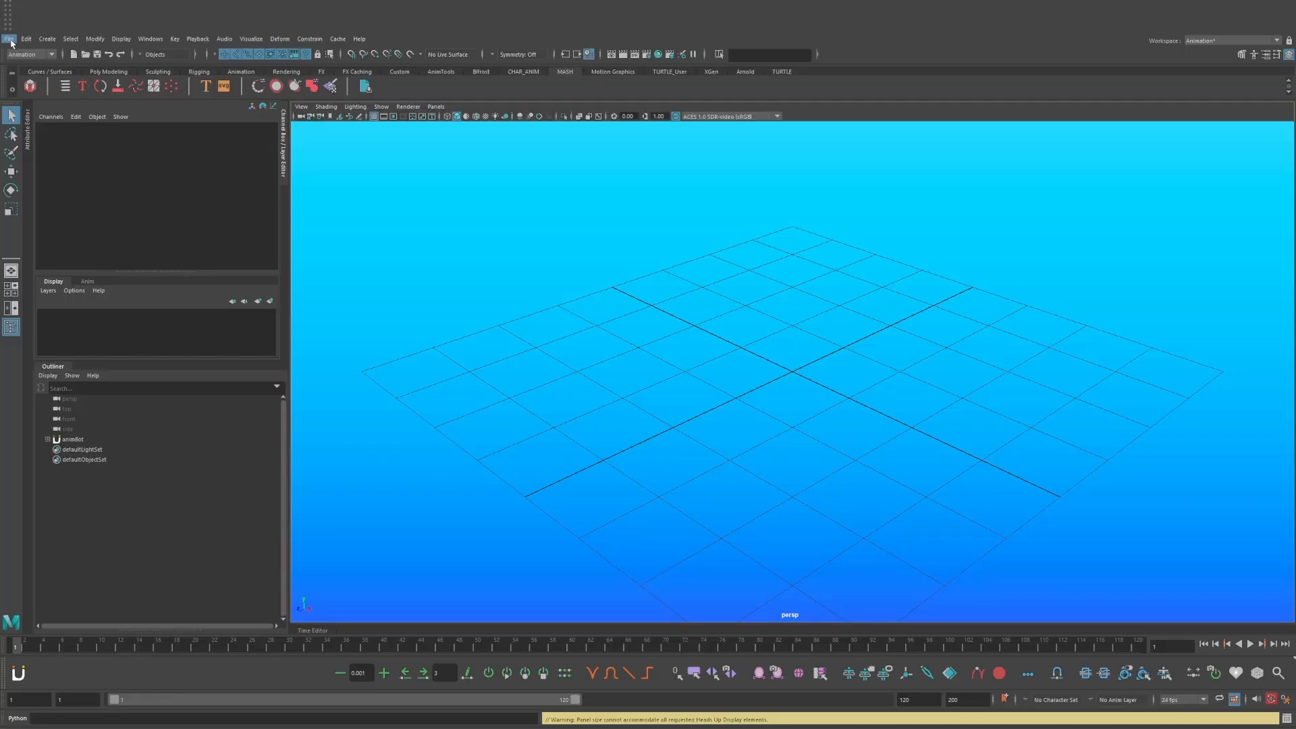
# Step: Open the lego_rig scene via File > Open Scene, choosing Don't Save for the untitled scene
pyautogui.click(9, 38)
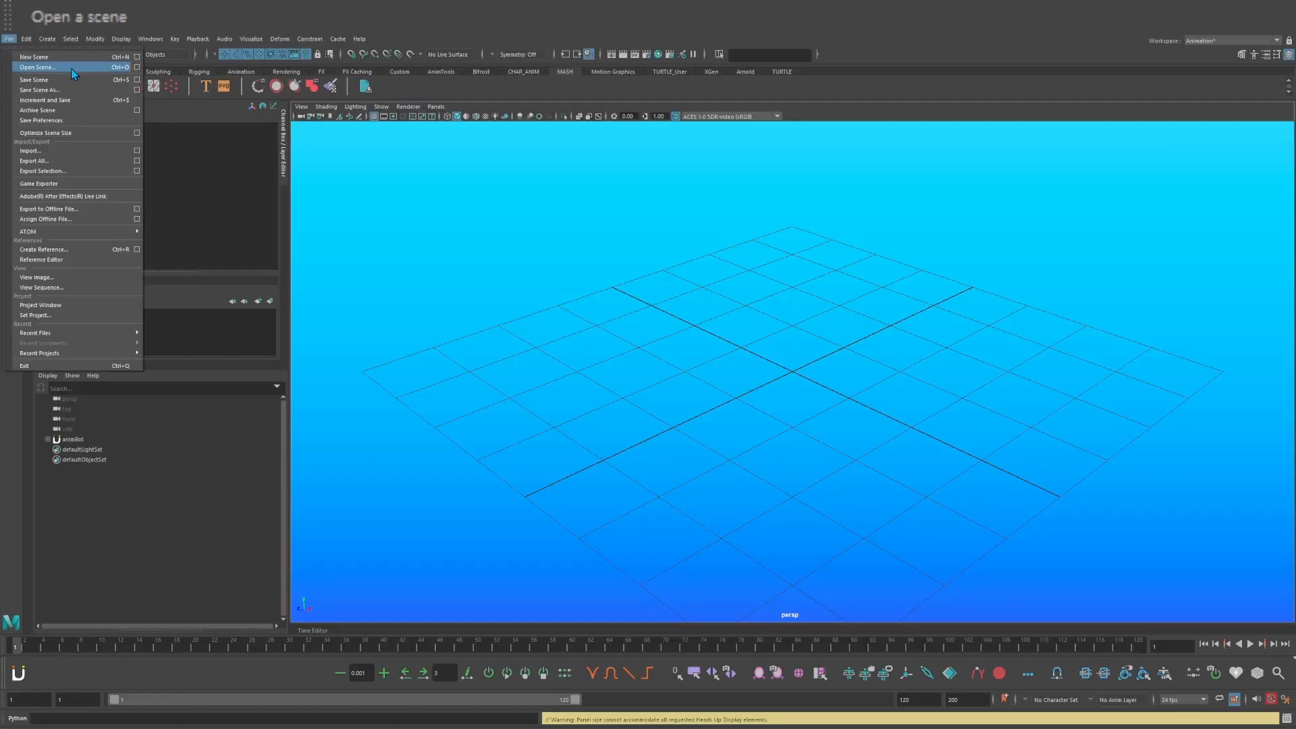
pyautogui.click(37, 68)
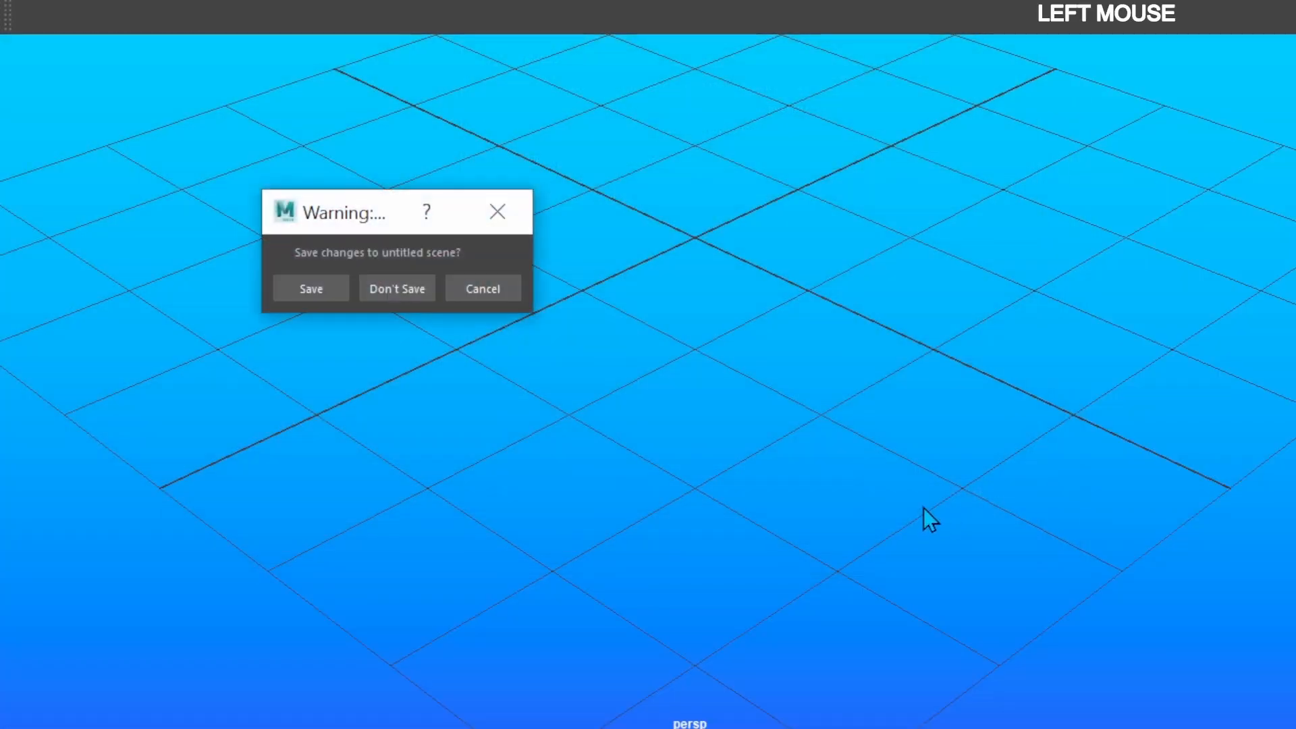
pyautogui.click(397, 289)
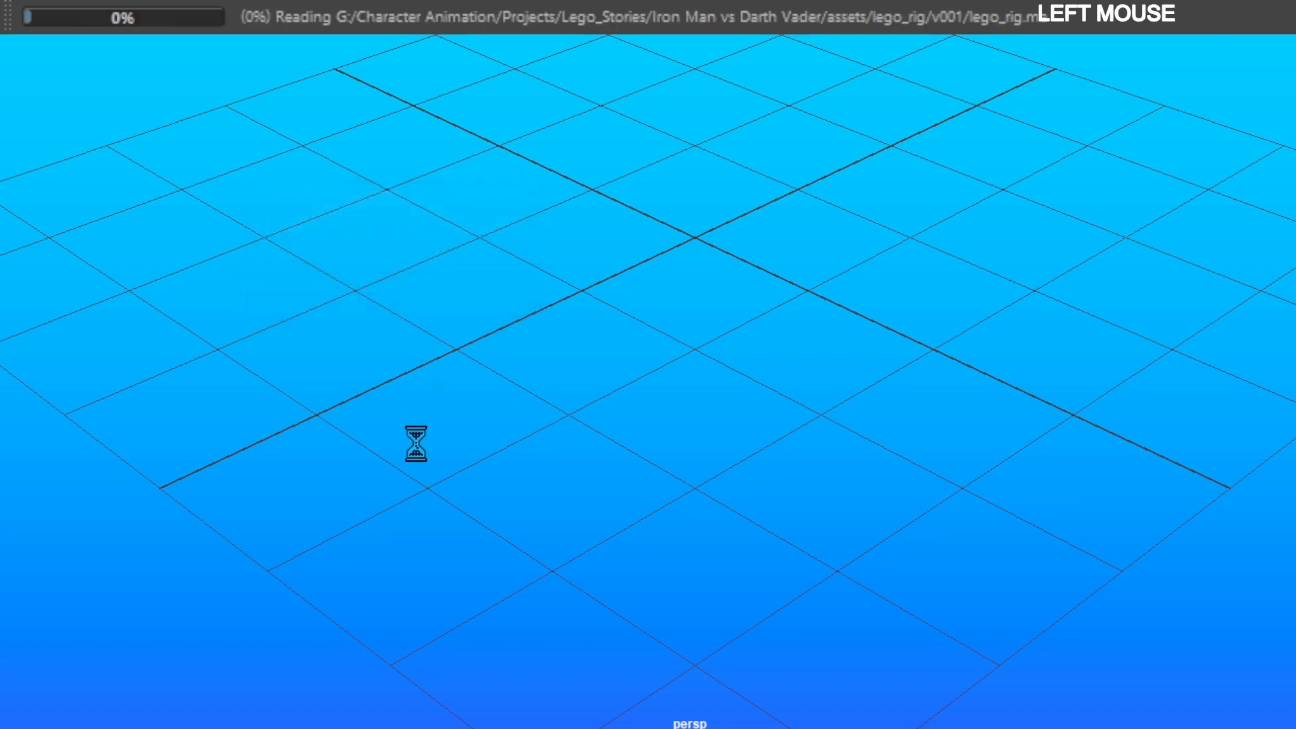
# Step: Import empire figs geo.fbx into the rig scene via File > Import
pyautogui.click(18, 43)
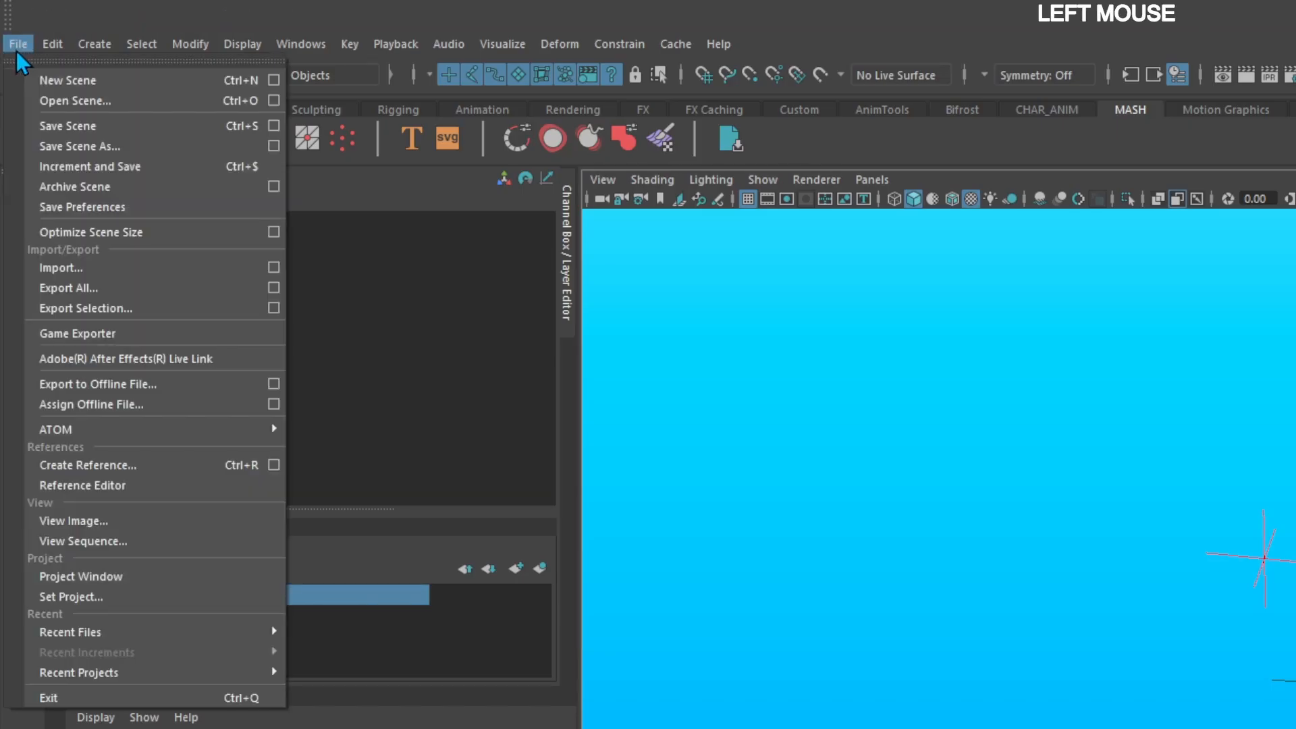
pyautogui.click(61, 267)
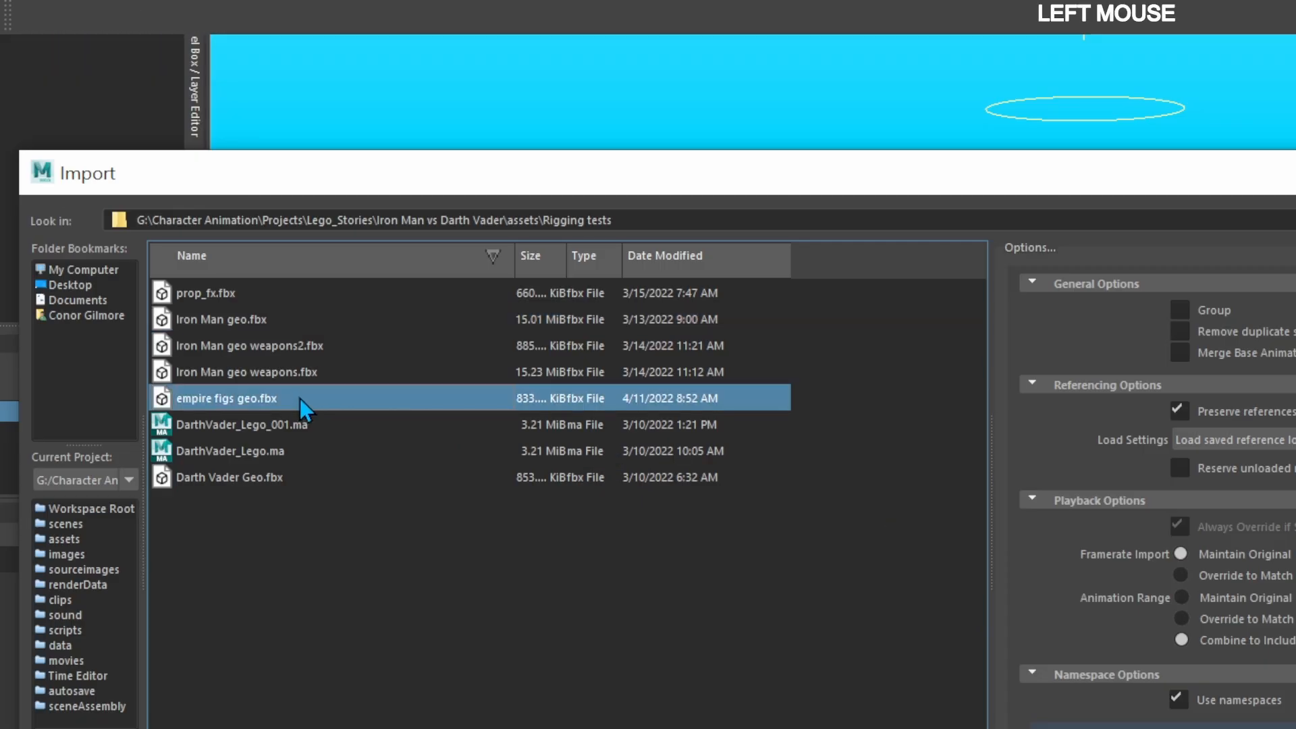
pyautogui.doubleClick(225, 397)
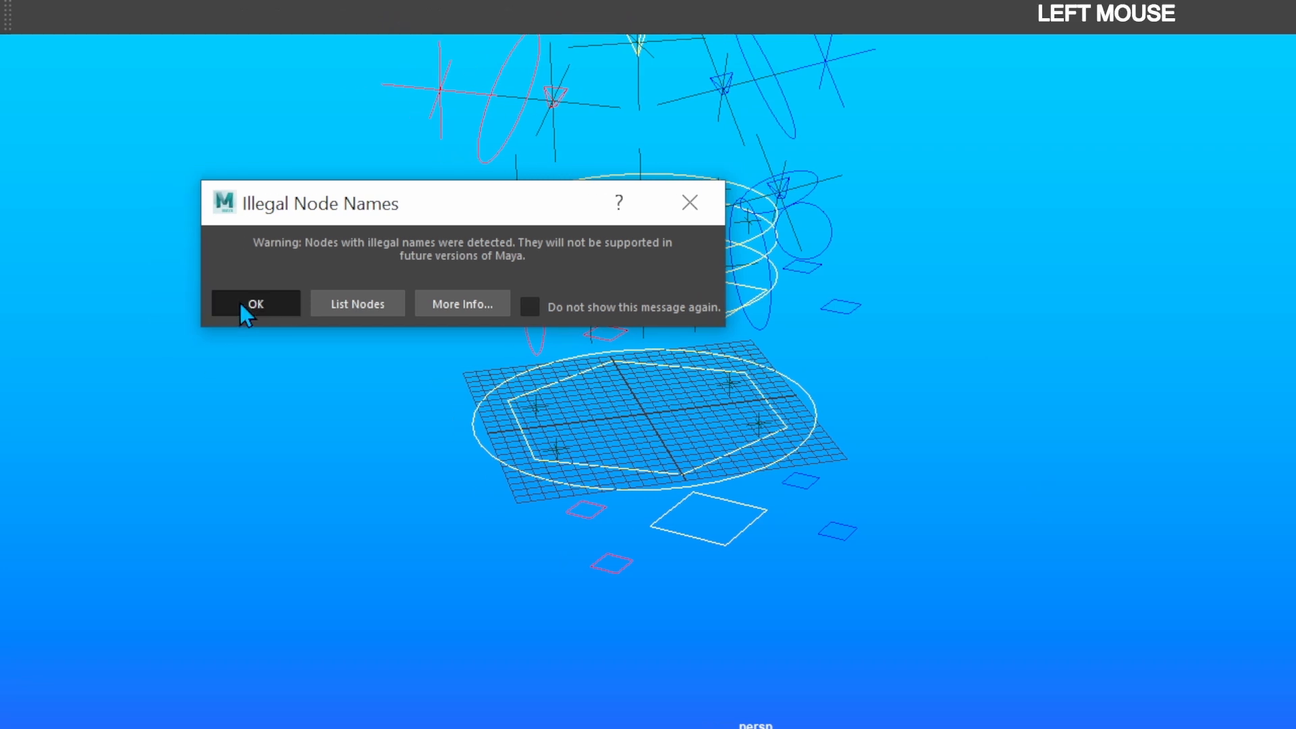
# Step: Dismiss the Illegal Node Names warning and inspect the Empty group's Channel Box scale values
pyautogui.click(255, 303)
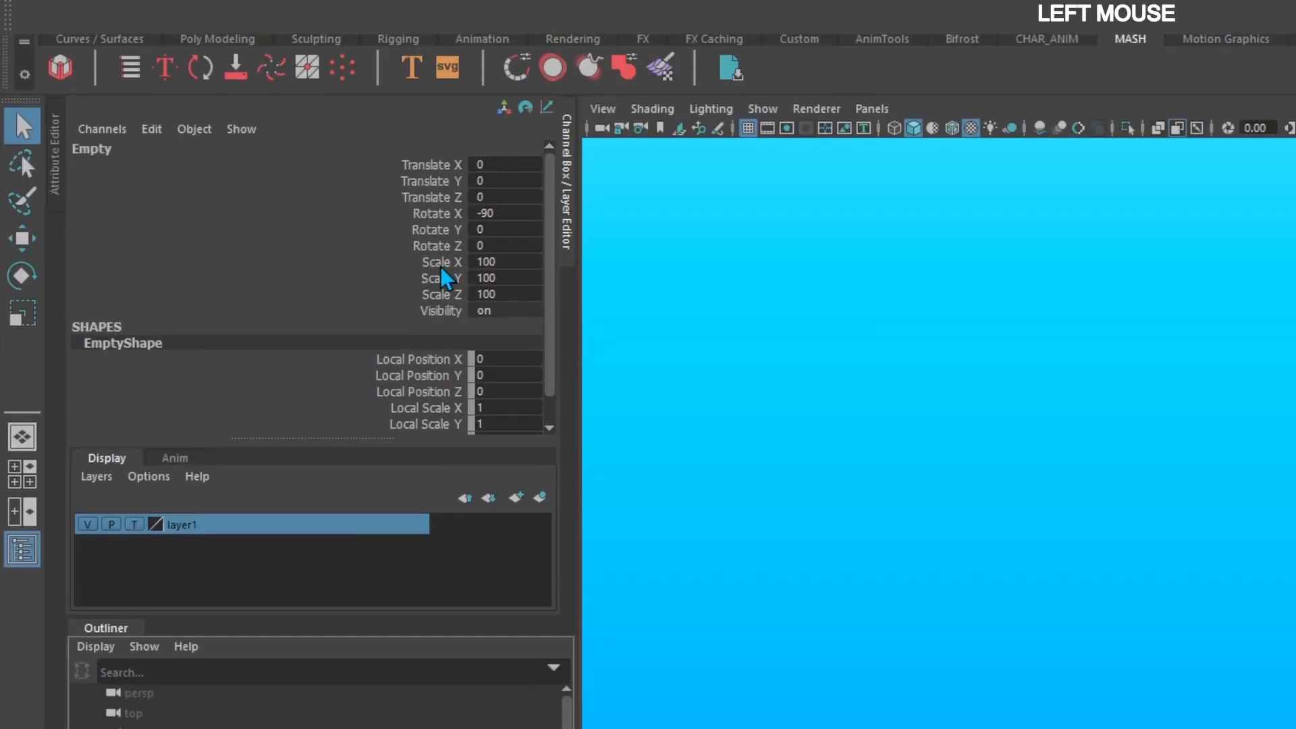
pyautogui.click(436, 262)
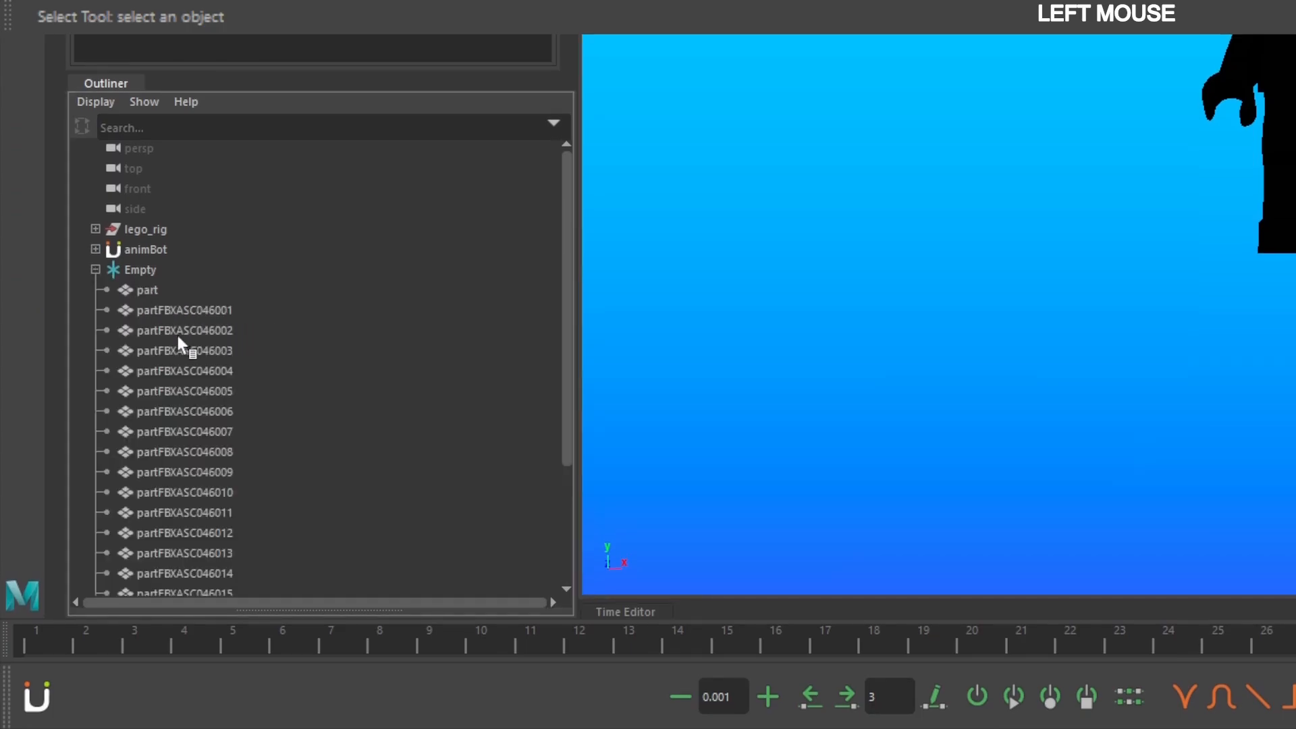
# Step: Select the Empty group and scale it down to match the rig figure's size
pyautogui.click(147, 290)
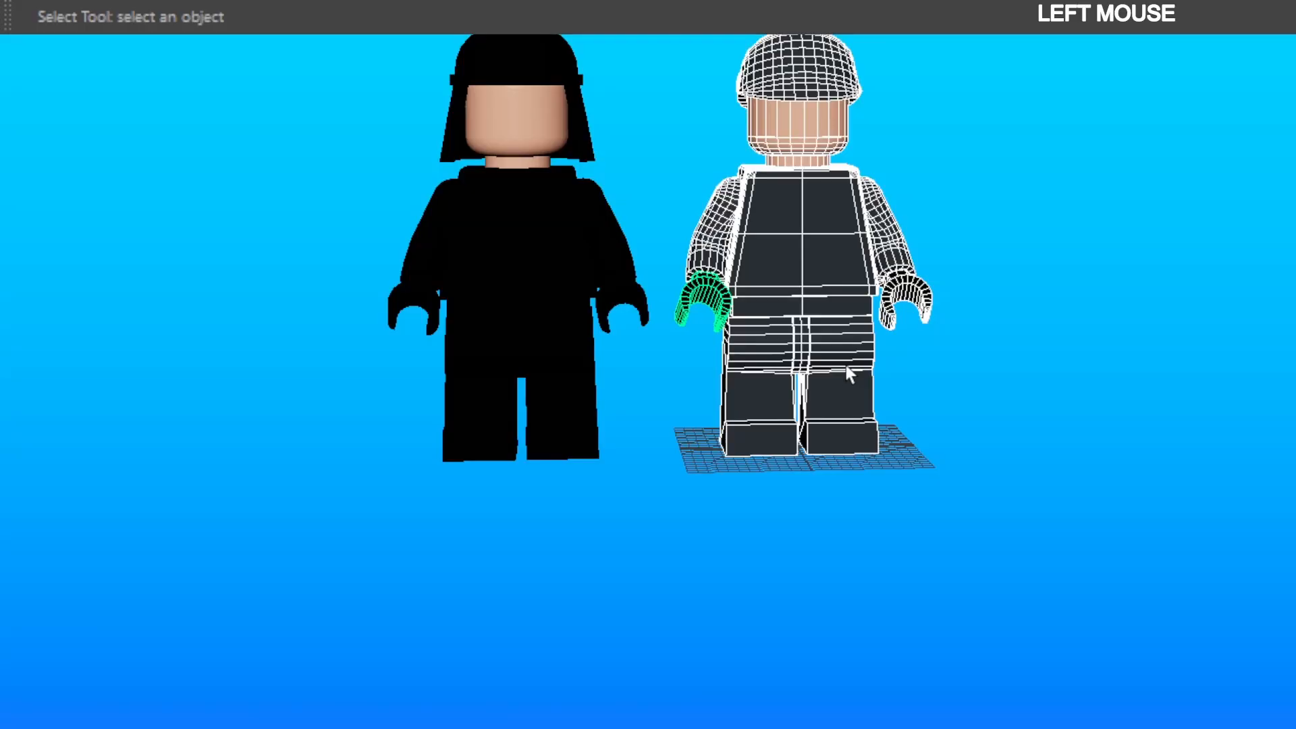
# Step: Unparent the figure parts from Empty with Shift+P and align the figure over the rig in front view
pyautogui.press('Backspace')
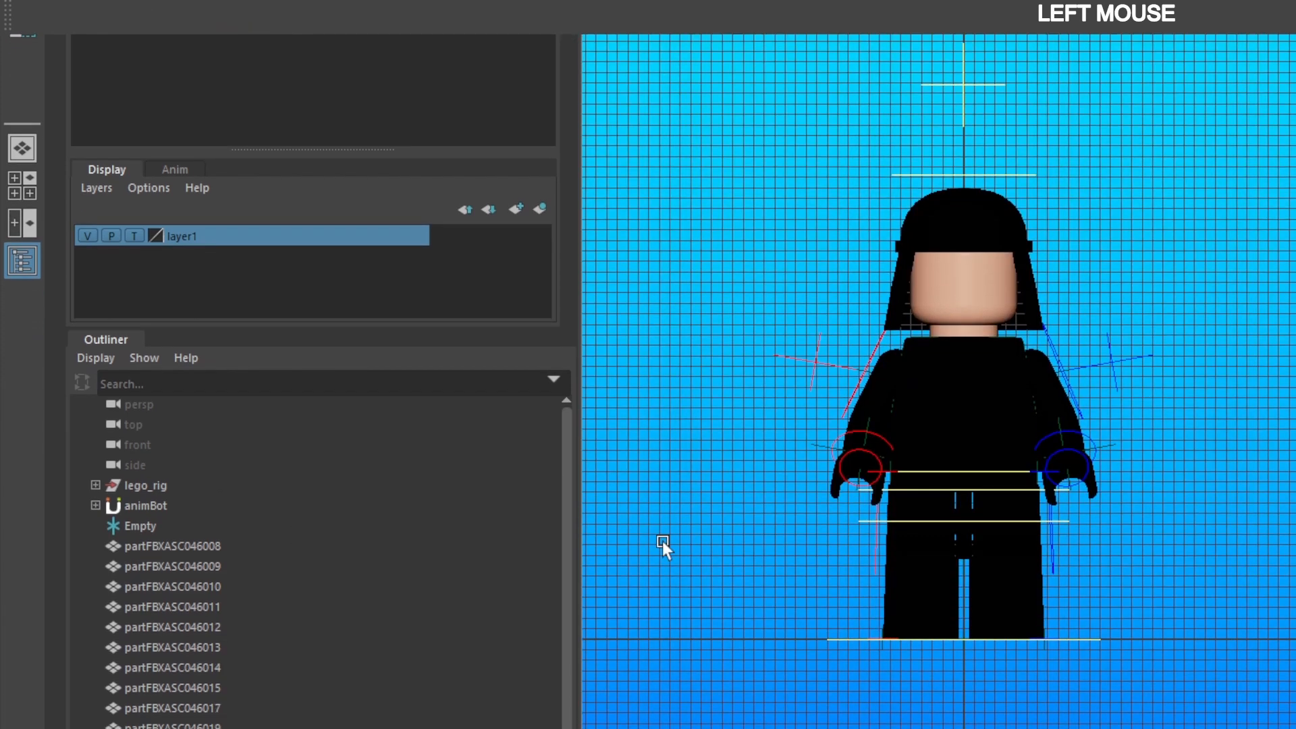
pyautogui.click(645, 179)
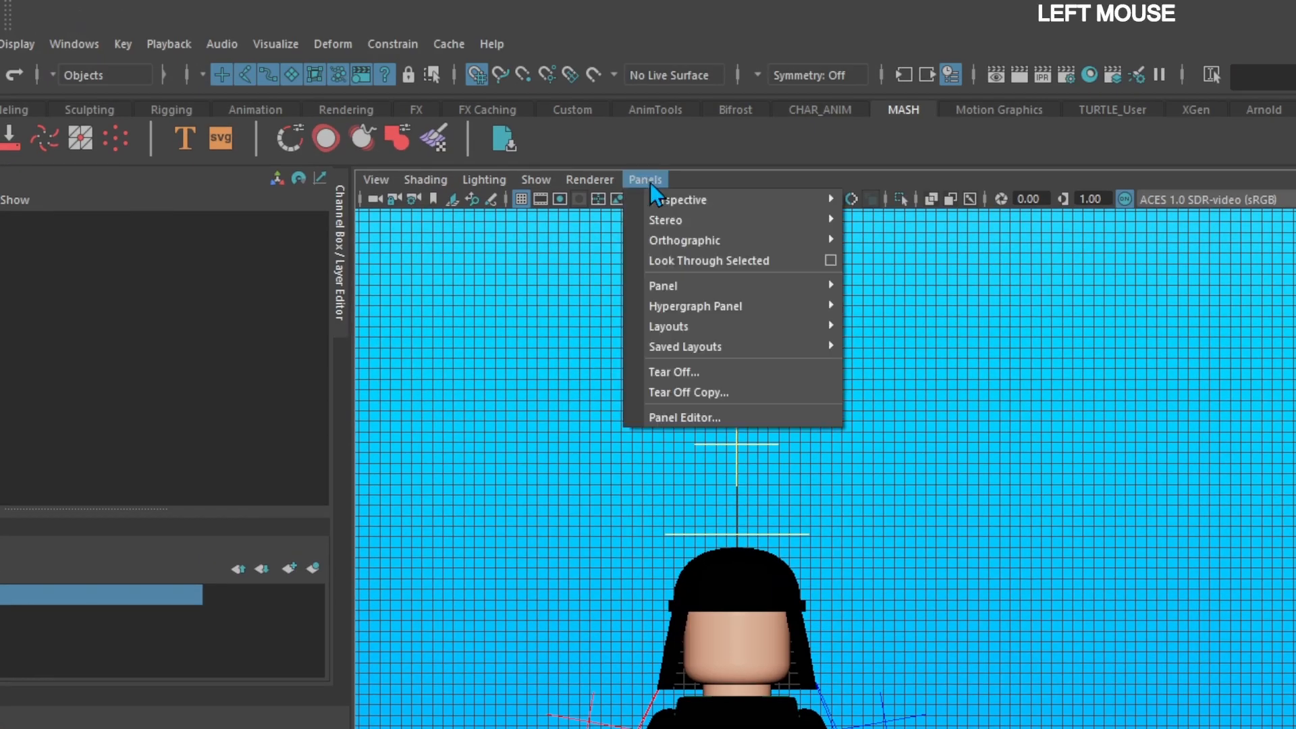